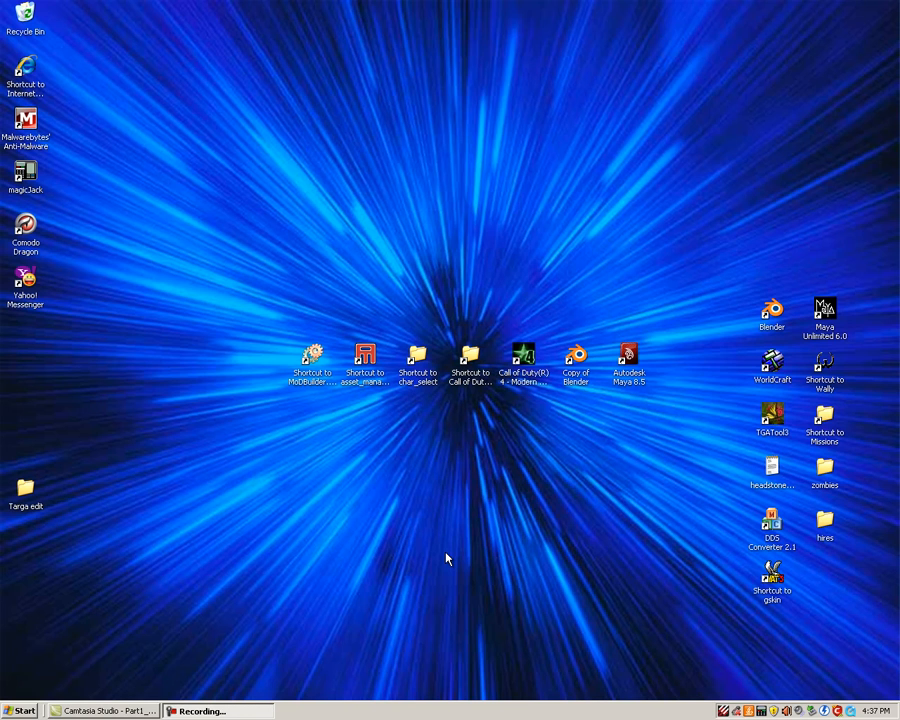
{"action": "mouse_move", "coordinate": [136, 664]}
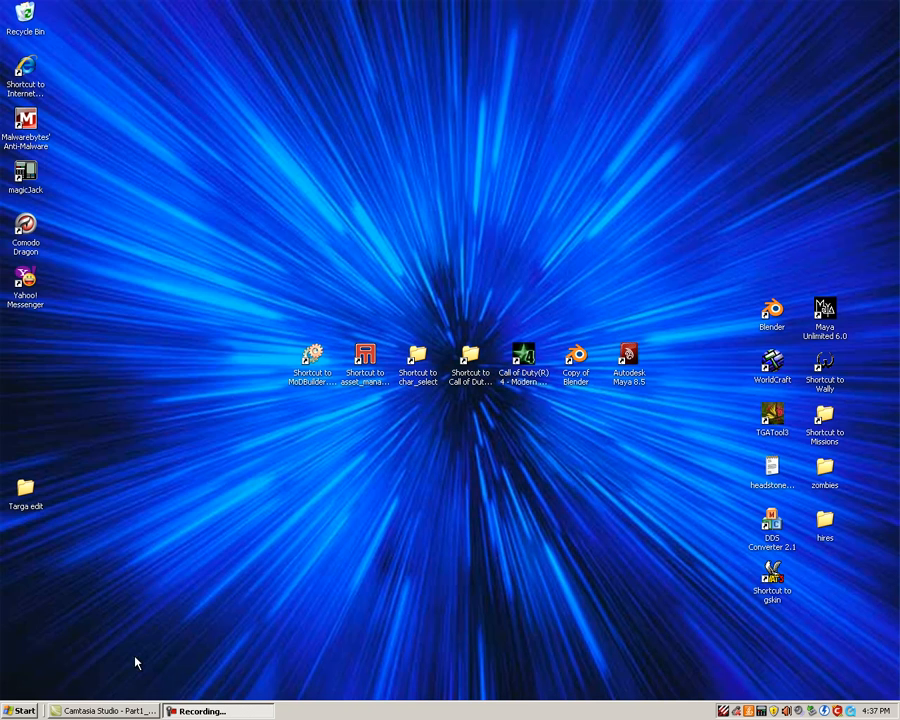
- Browse from My Computer into C:\Program Files\Activision toward the Call of Duty 4 folder
{"action": "left_click", "coordinate": [22, 710]}
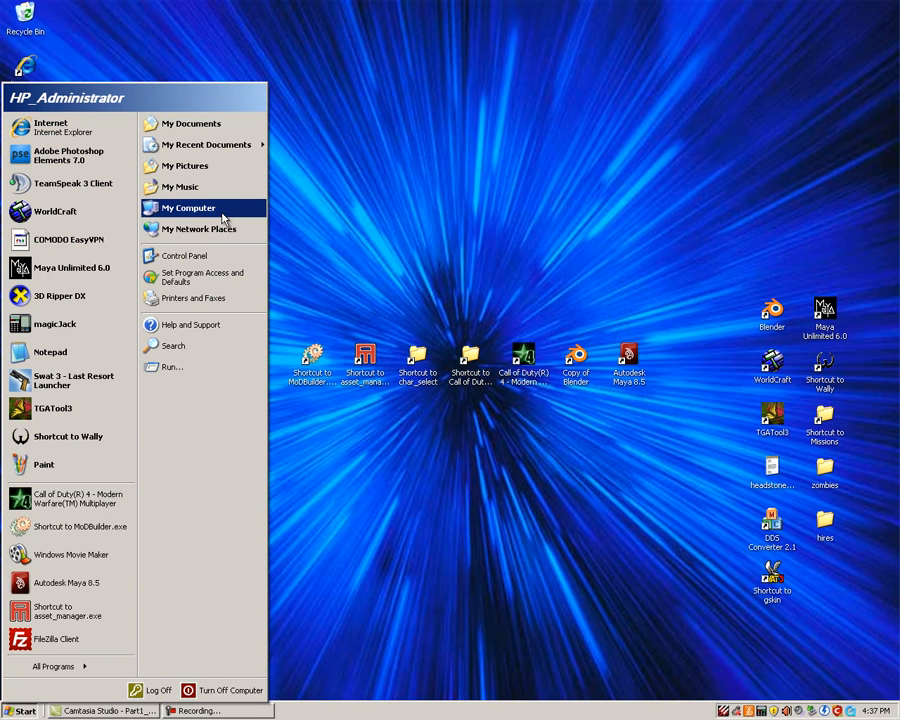
{"action": "left_click", "coordinate": [188, 208]}
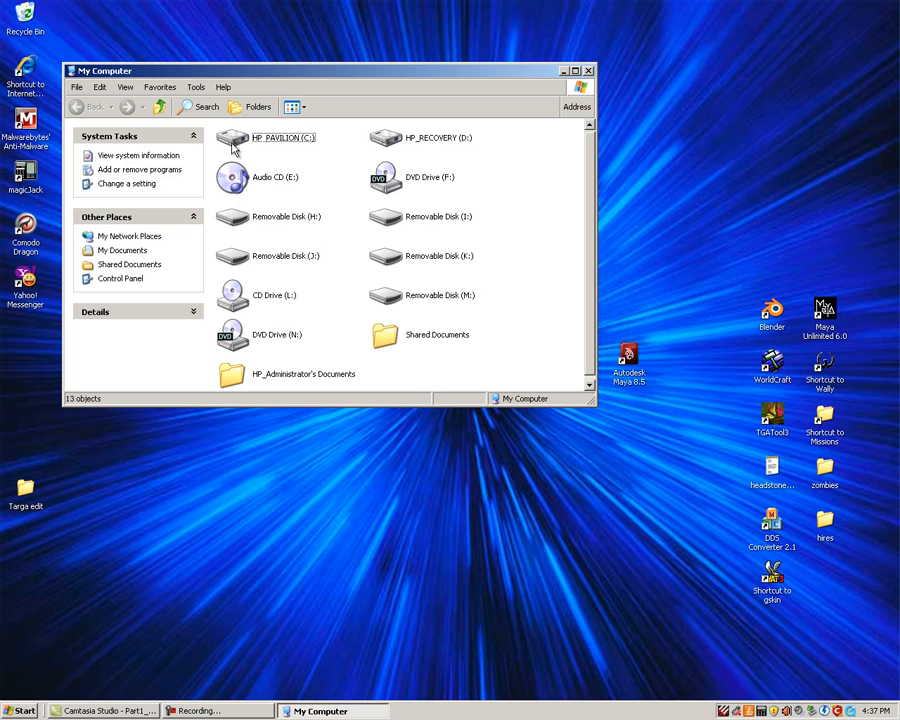
{"action": "double_click", "coordinate": [232, 138]}
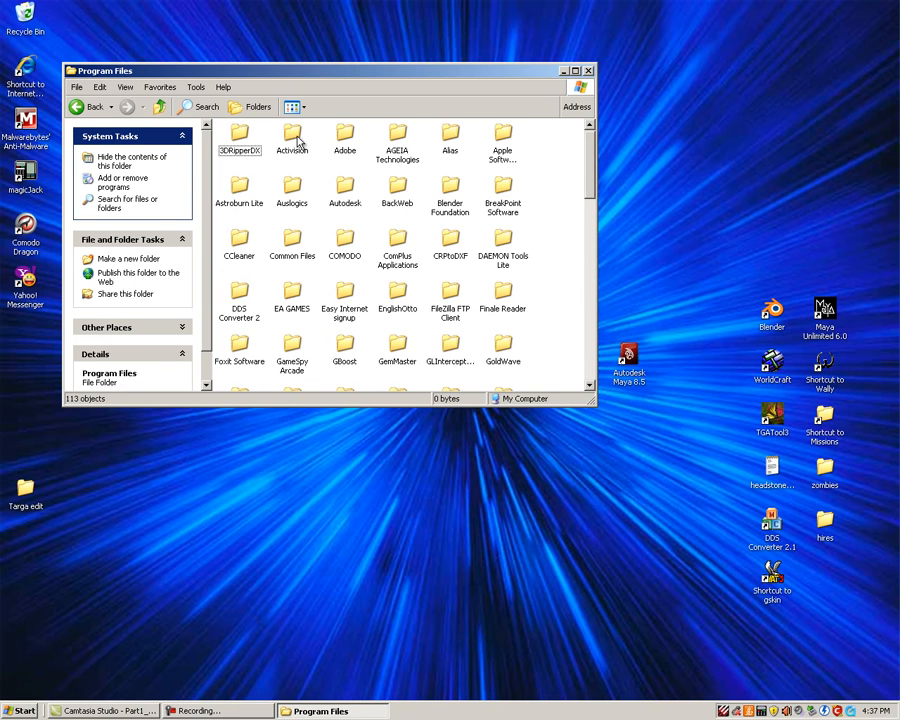
{"action": "double_click", "coordinate": [292, 132]}
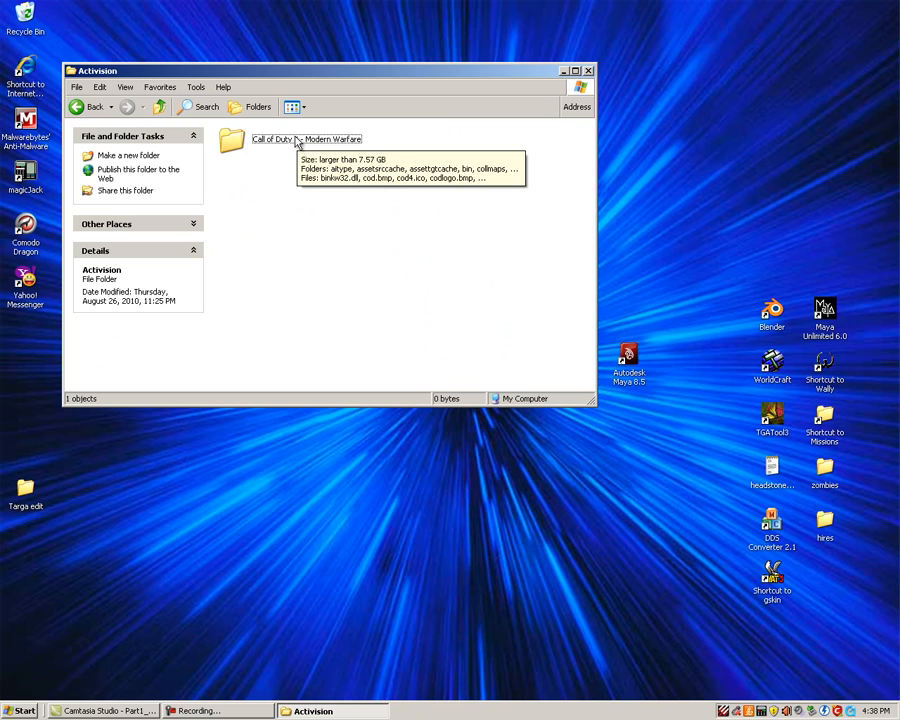
{"action": "mouse_move", "coordinate": [236, 148]}
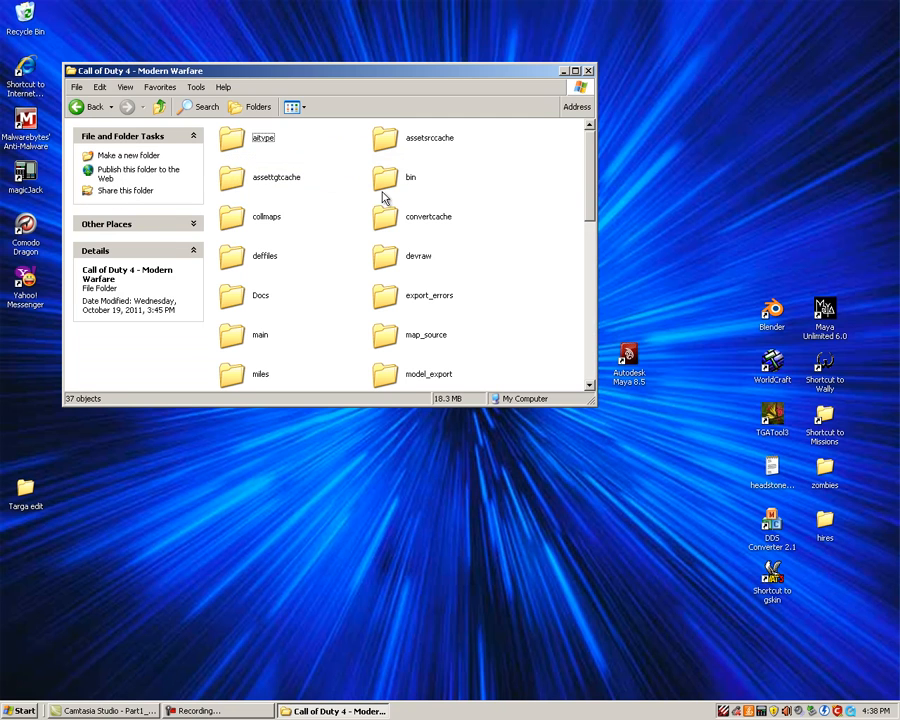
{"action": "mouse_move", "coordinate": [390, 184]}
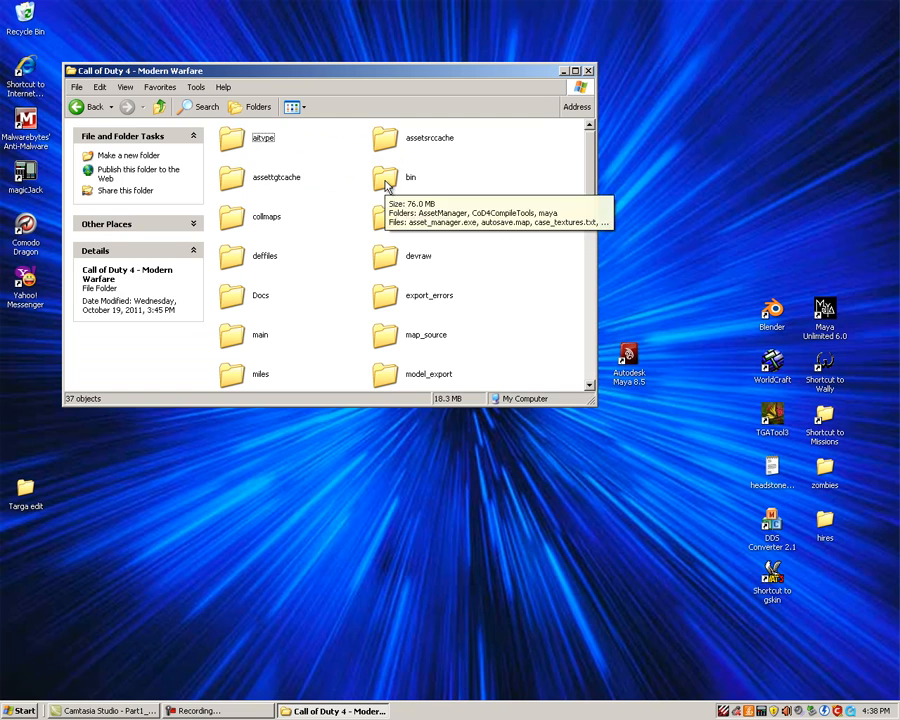
- Send asset_manager.exe and modBuilder.exe from the bin folder to the desktop as shortcuts
{"action": "double_click", "coordinate": [394, 176]}
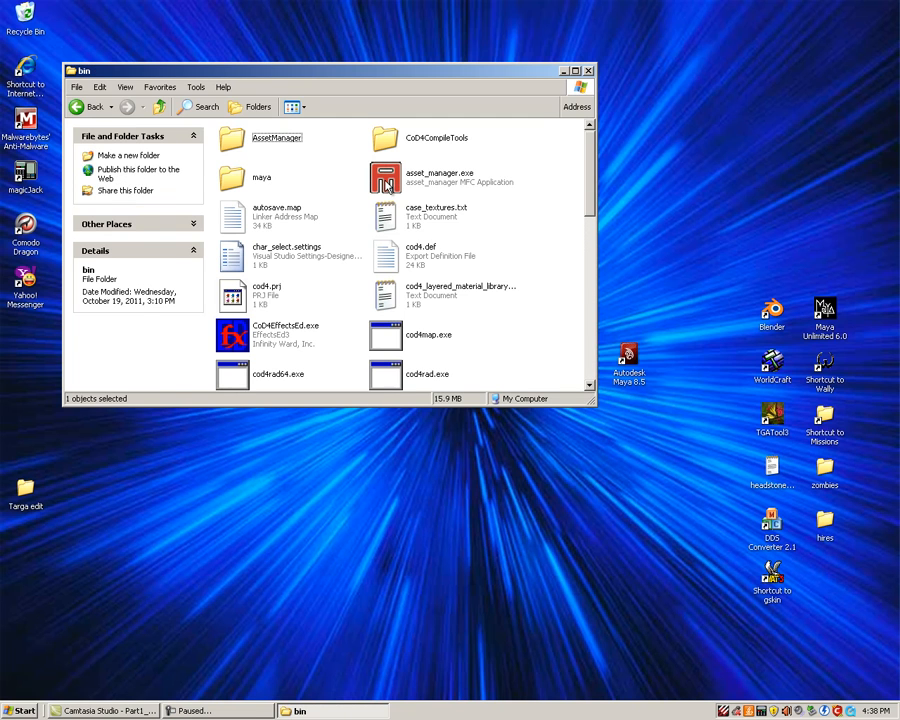
{"action": "mouse_move", "coordinate": [378, 176]}
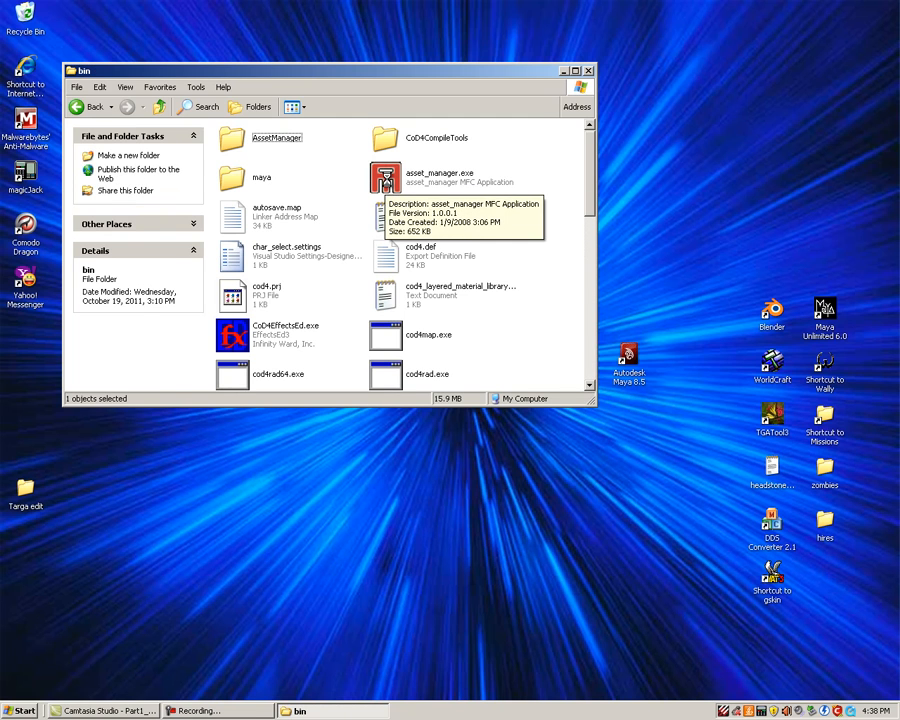
{"action": "right_click", "coordinate": [380, 172]}
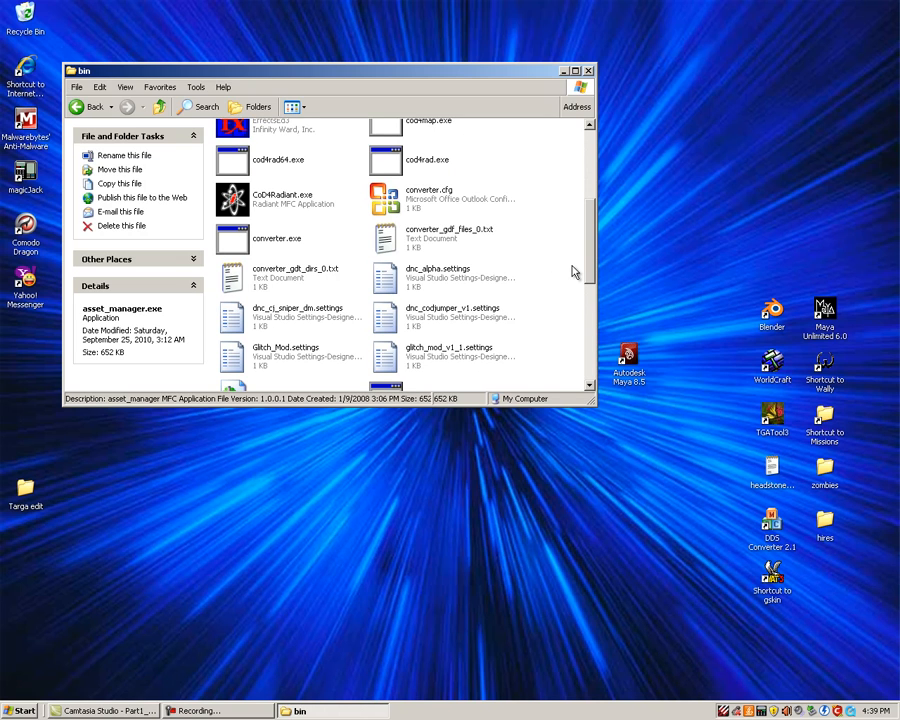
{"action": "scroll", "scroll_direction": "down", "scroll_amount": 3}
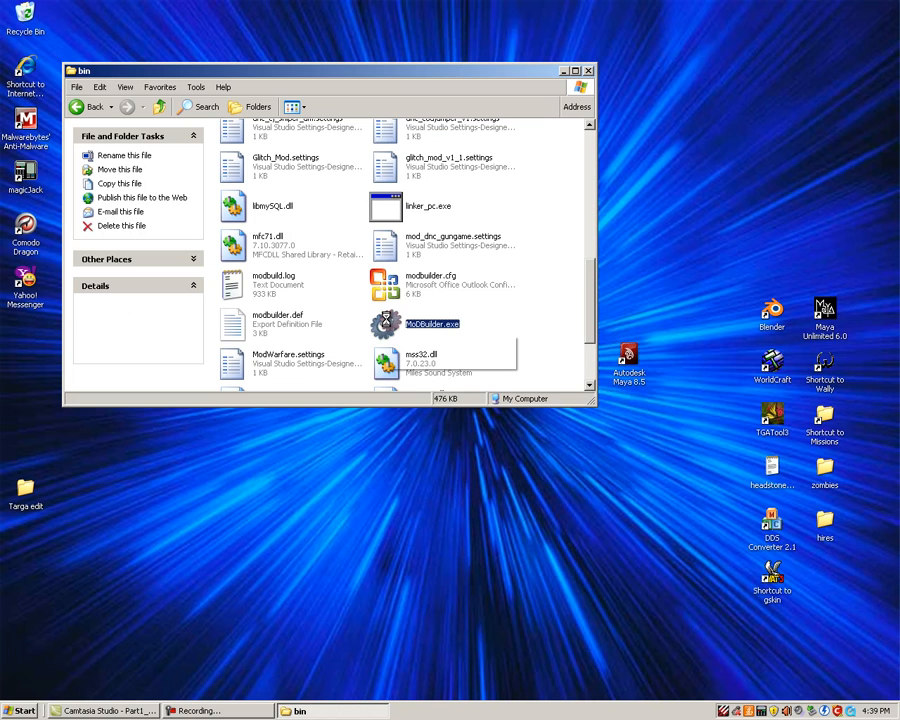
{"action": "right_click", "coordinate": [416, 324]}
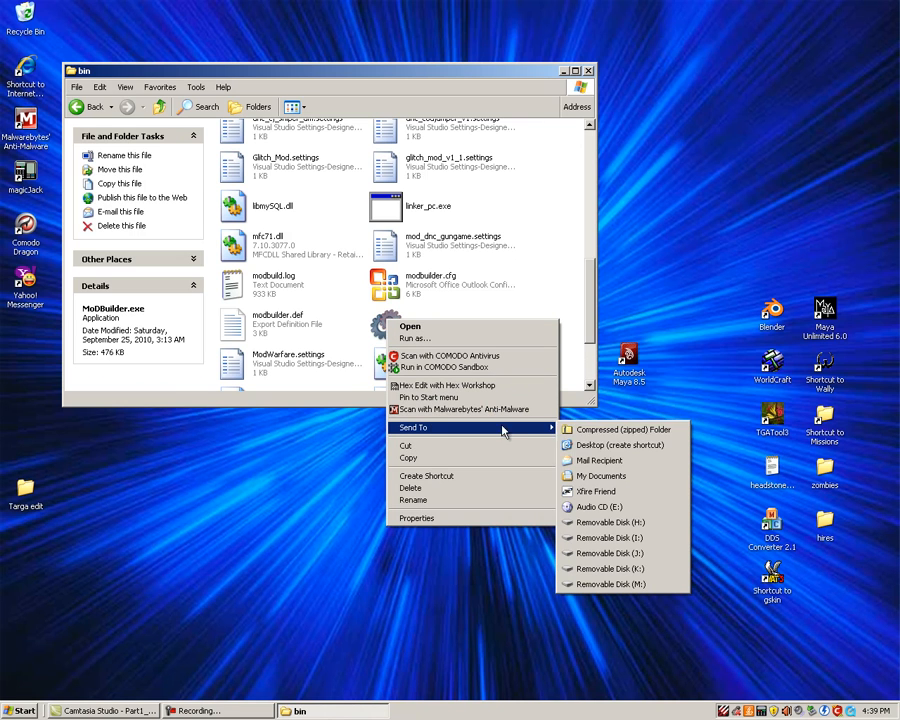
{"action": "mouse_move", "coordinate": [616, 444]}
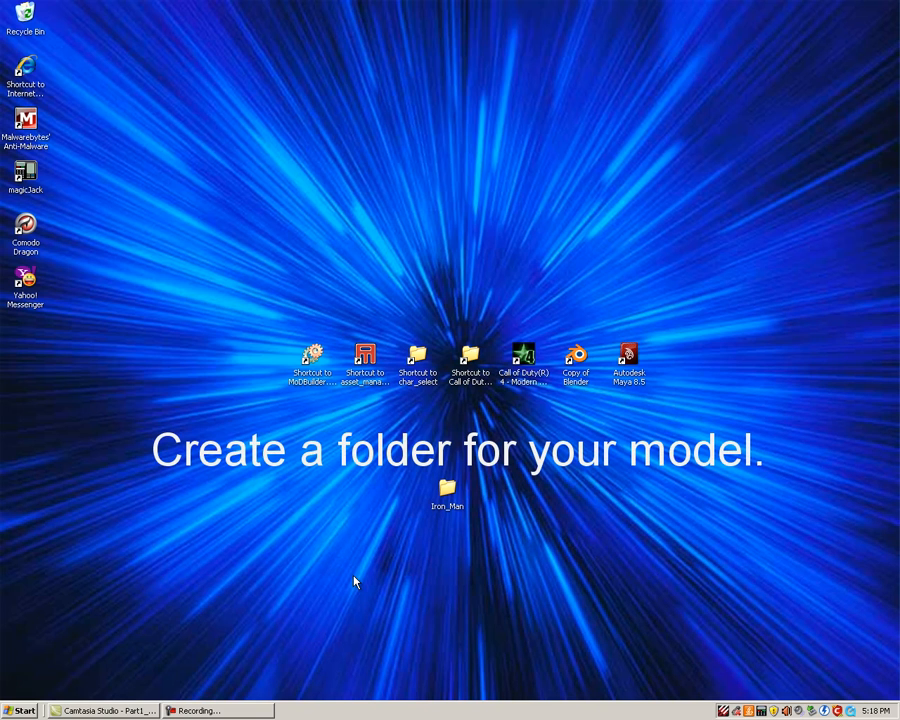
{"action": "mouse_move", "coordinate": [352, 580]}
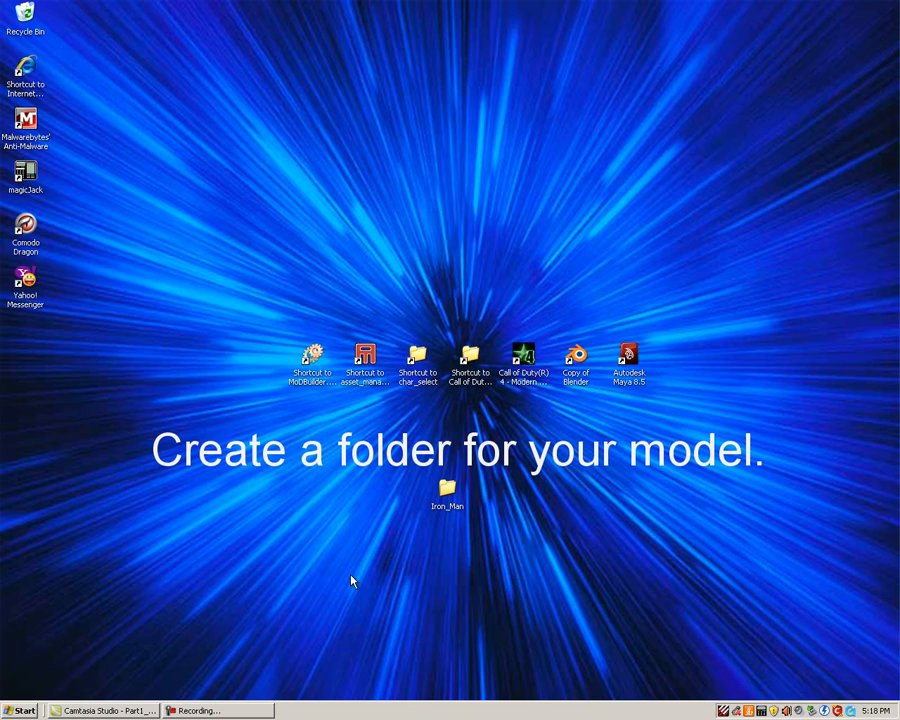
{"action": "mouse_move", "coordinate": [356, 580]}
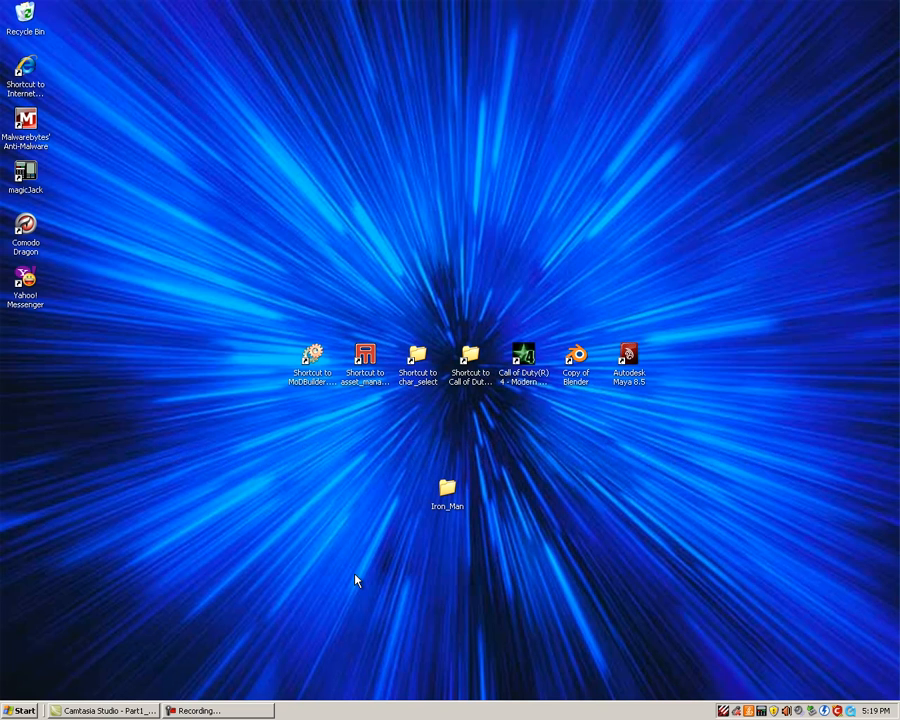
{"action": "mouse_move", "coordinate": [460, 504]}
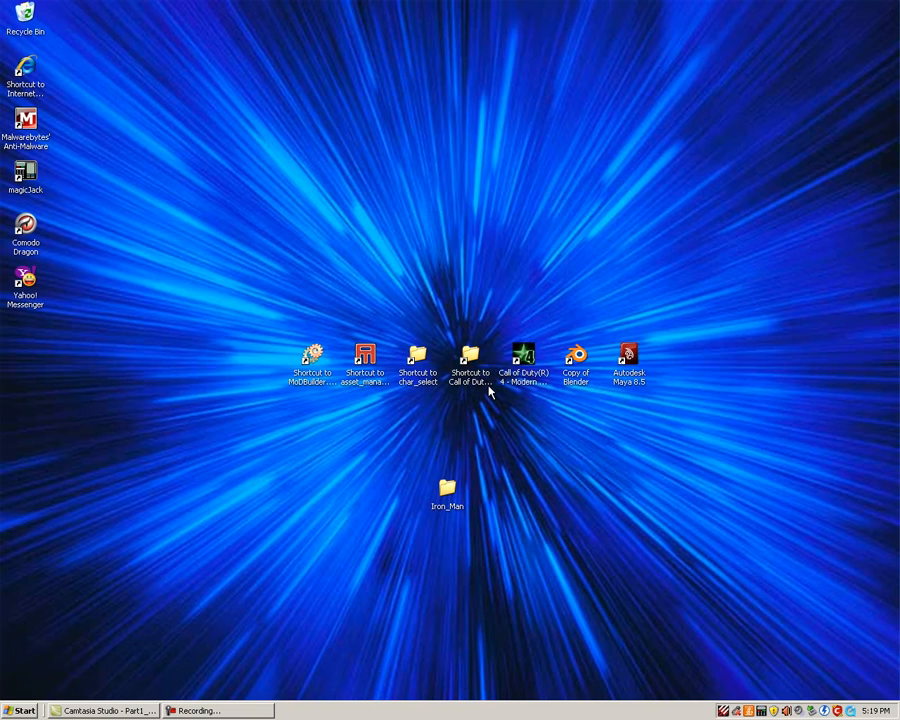
- Enter the Iron_Man folder holding ironman.3ds and its TGA textures
{"action": "double_click", "coordinate": [444, 490]}
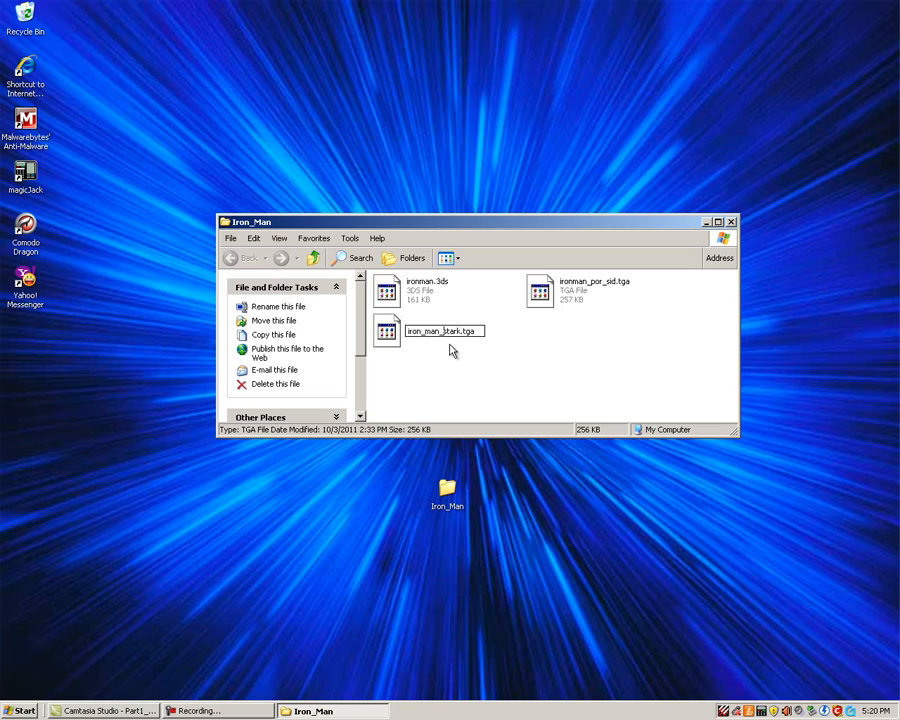
{"action": "mouse_move", "coordinate": [398, 352]}
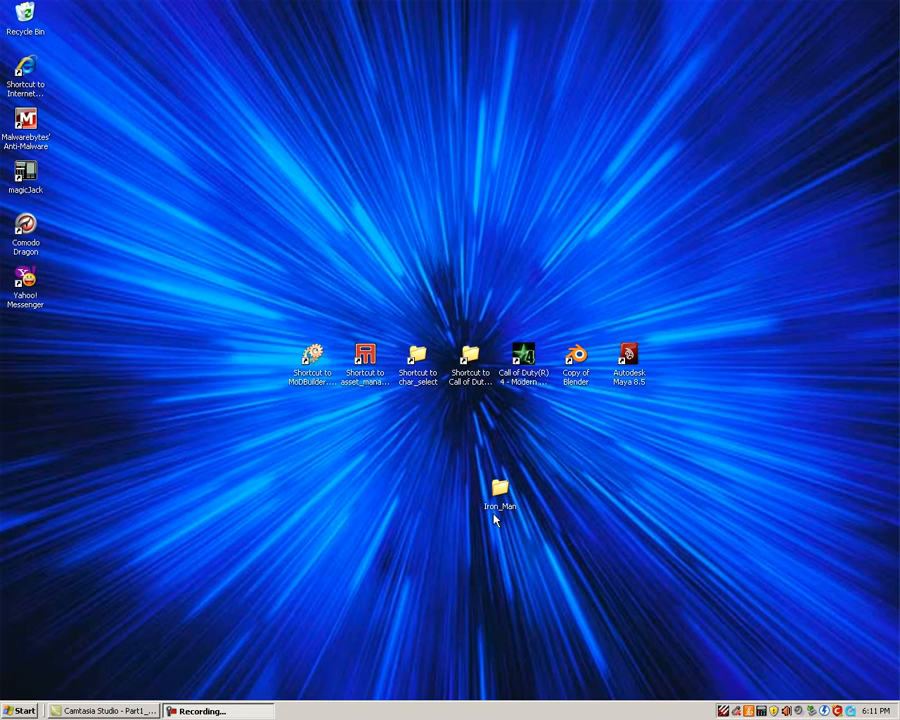
- Drop the Iron_Man folder into the game's model_export folder and close the window
{"action": "left_click_drag", "start_coordinate": [500, 490], "coordinate": [448, 490]}
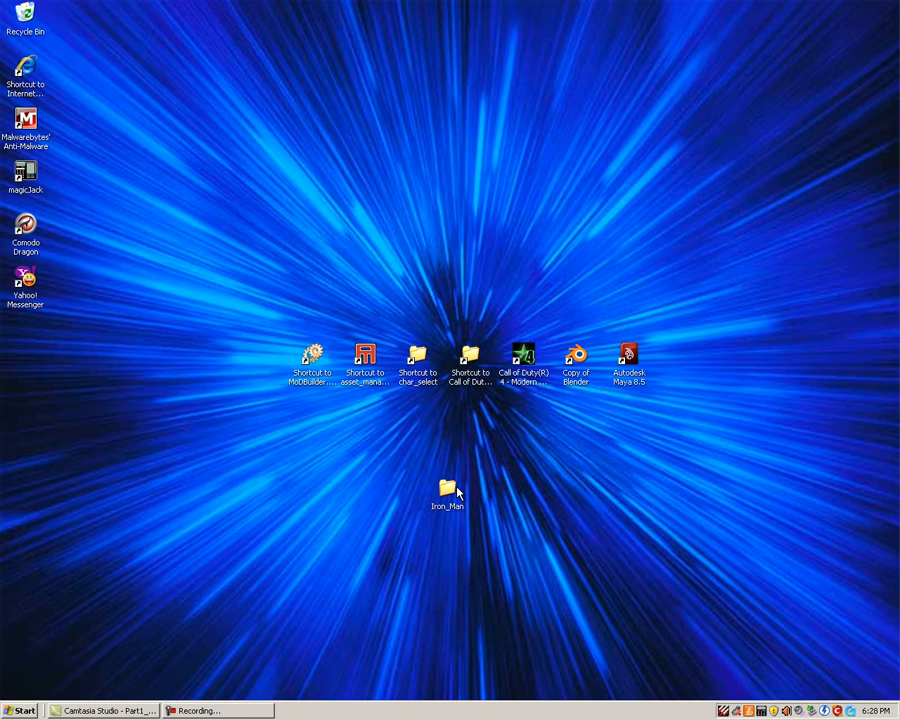
{"action": "mouse_move", "coordinate": [464, 406]}
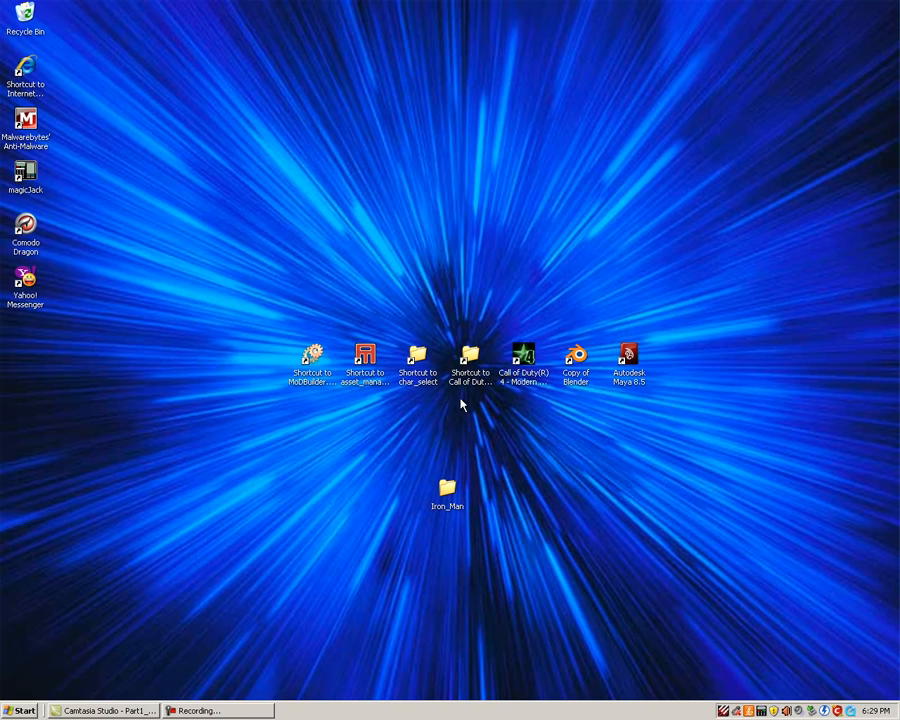
{"action": "mouse_move", "coordinate": [392, 382]}
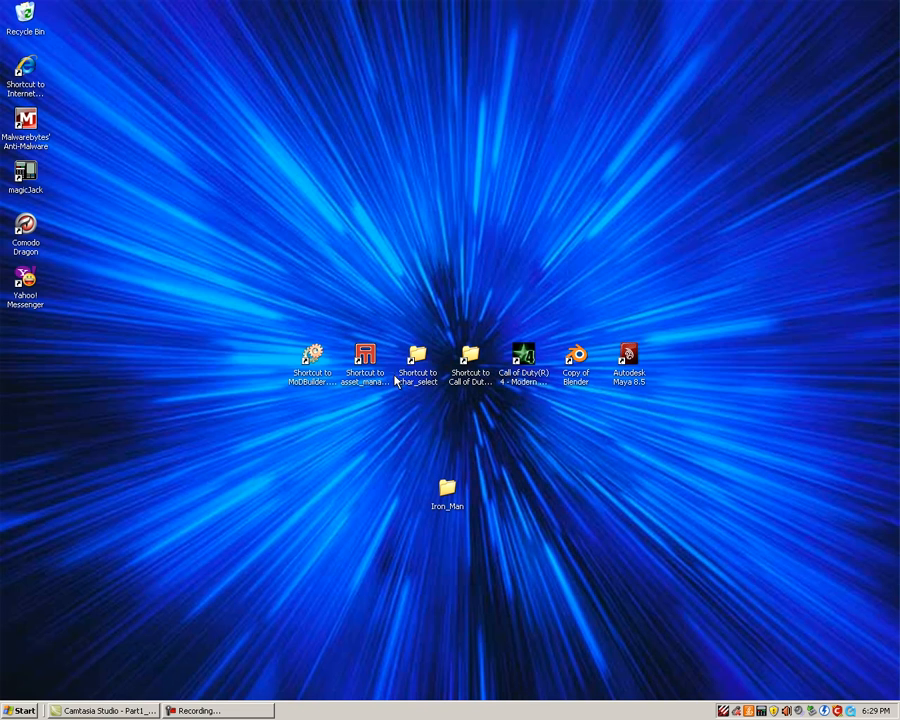
{"action": "double_click", "coordinate": [470, 356]}
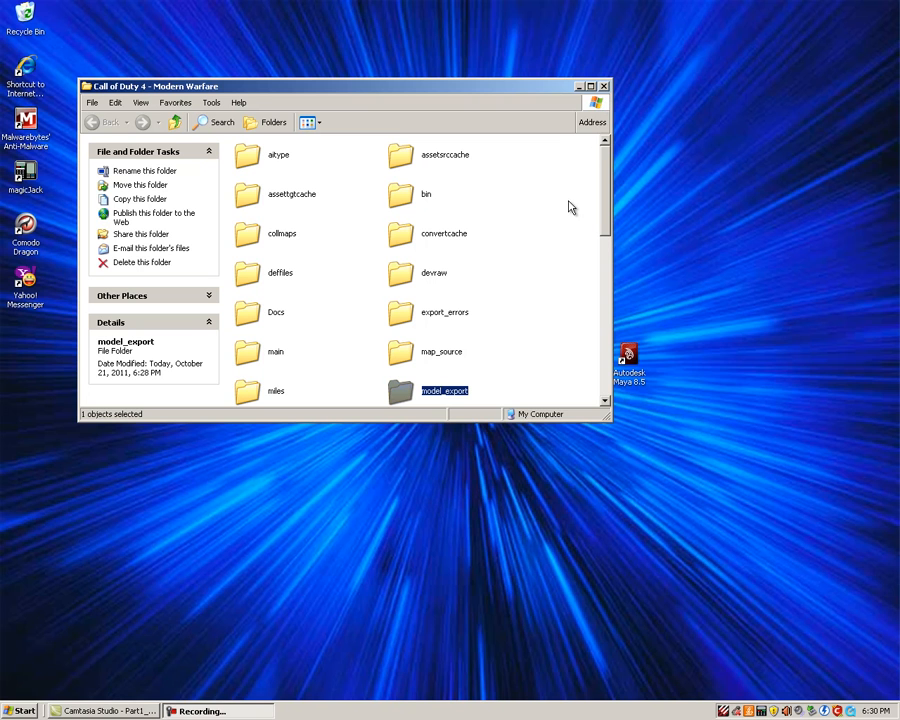
{"action": "left_click", "coordinate": [614, 76]}
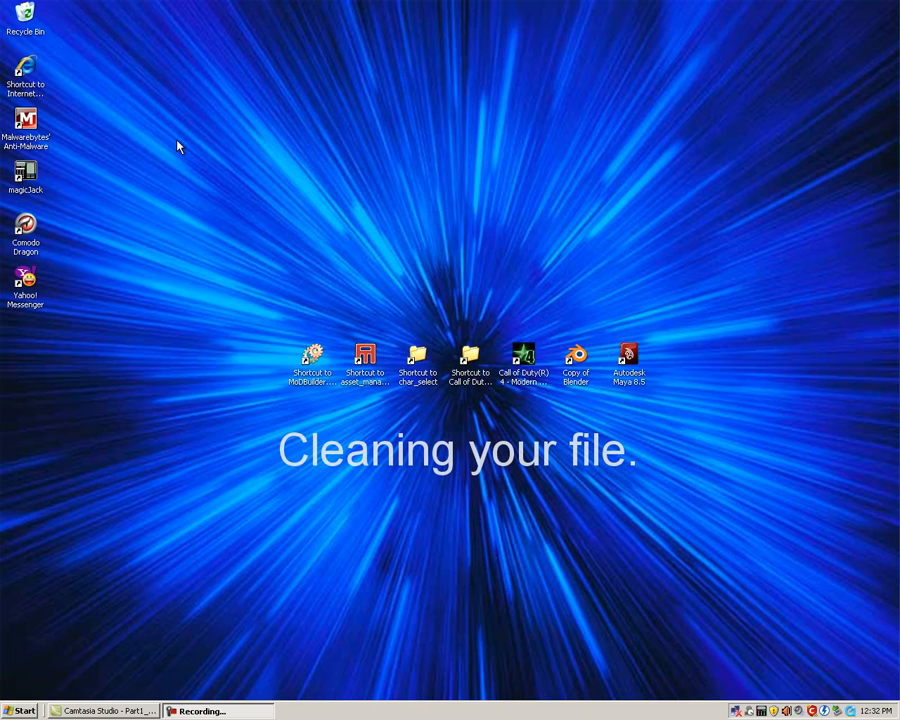
{"action": "mouse_move", "coordinate": [574, 368]}
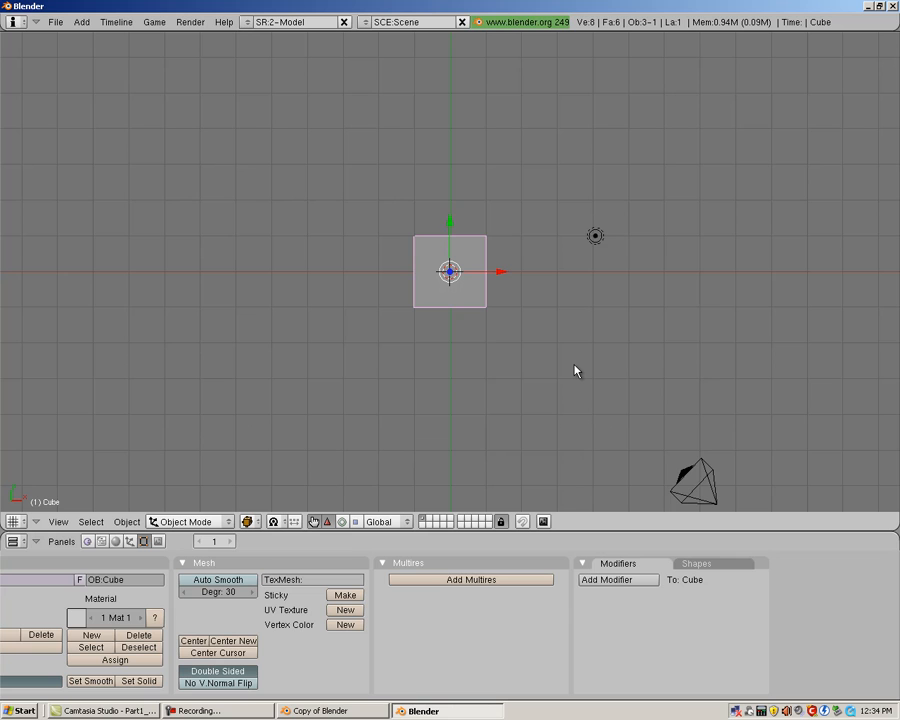
{"action": "mouse_move", "coordinate": [564, 380]}
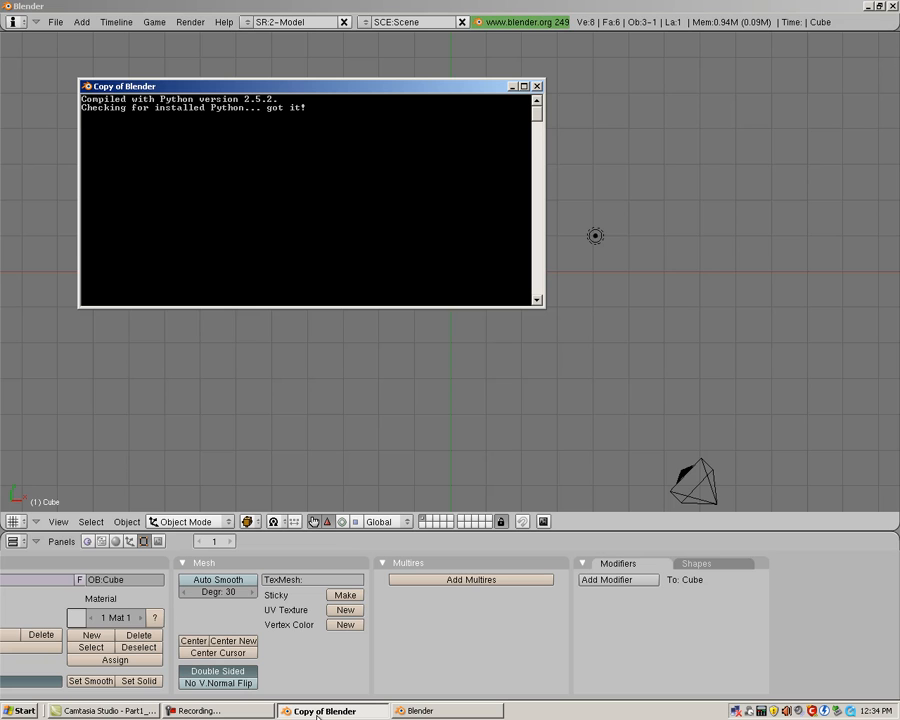
{"action": "mouse_move", "coordinate": [518, 94]}
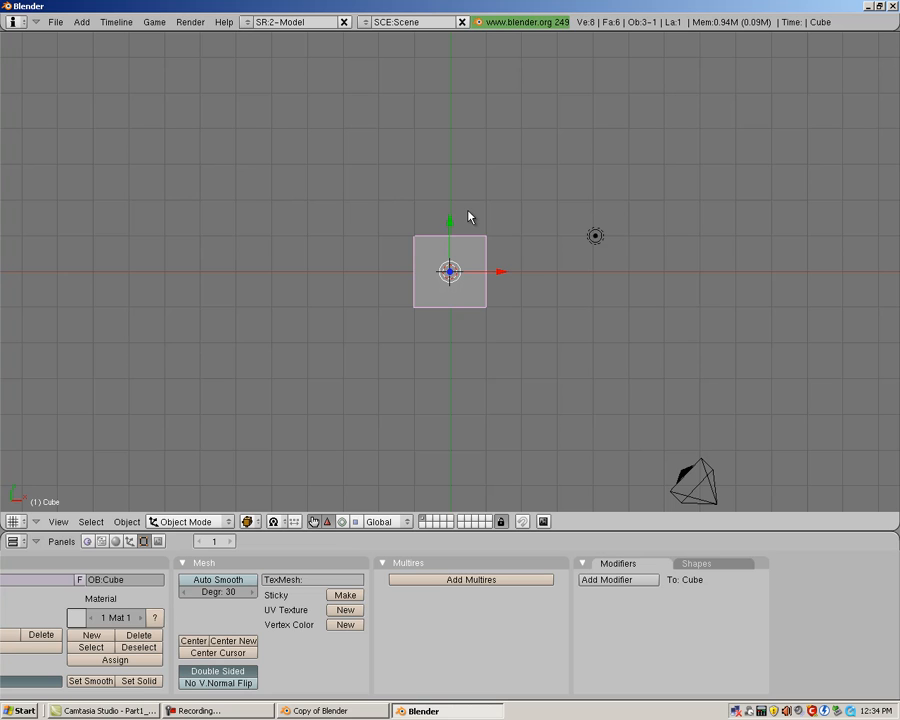
{"action": "mouse_move", "coordinate": [464, 260]}
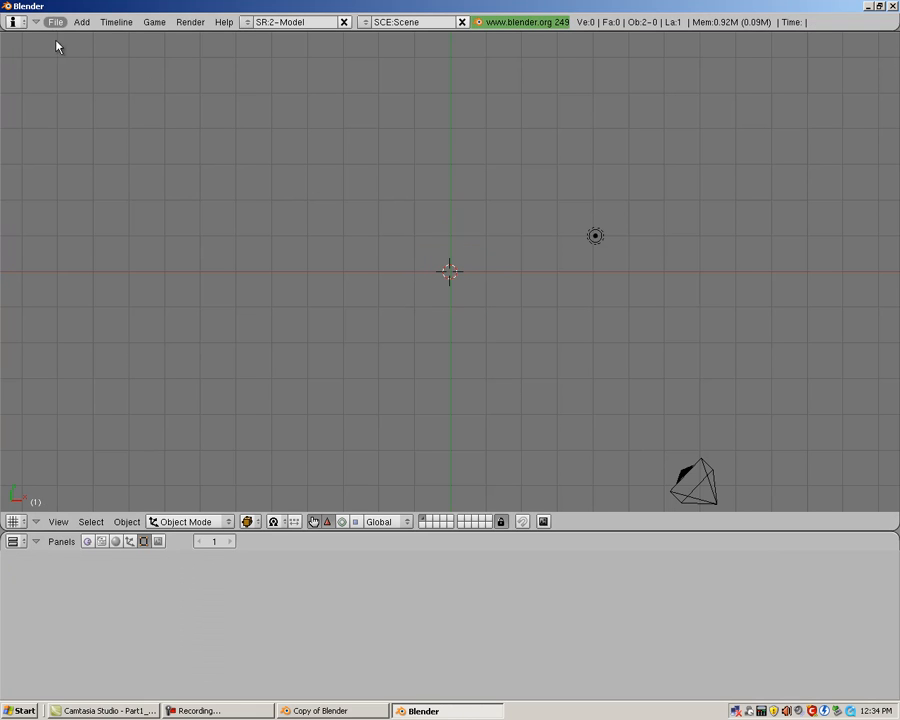
{"action": "mouse_move", "coordinate": [76, 84]}
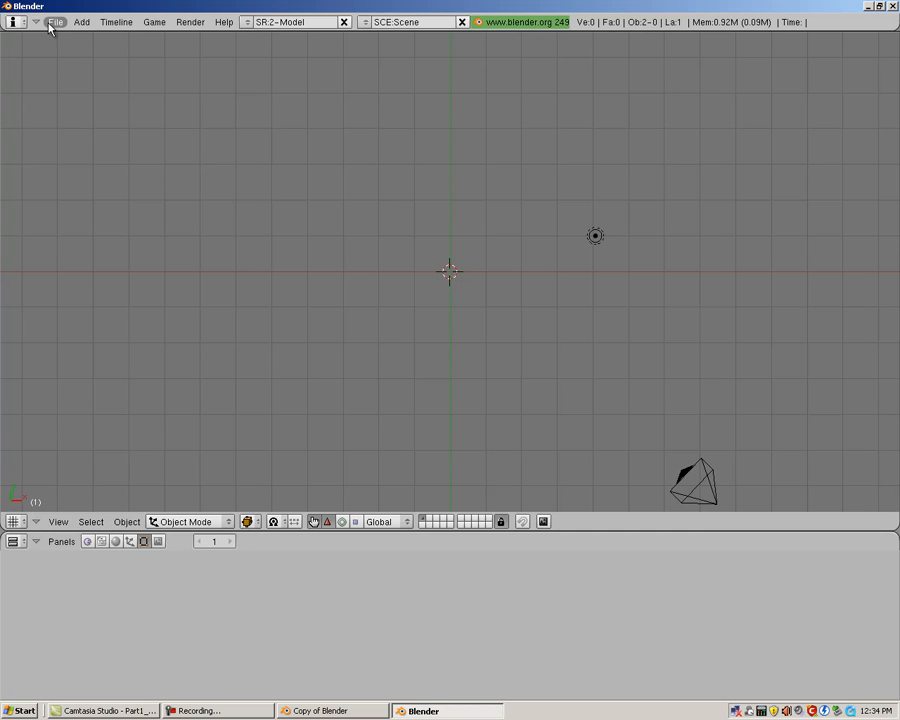
- Start a 3D Studio import and browse into Program Files\Activision\Call of Duty 4
{"action": "left_click", "coordinate": [56, 20]}
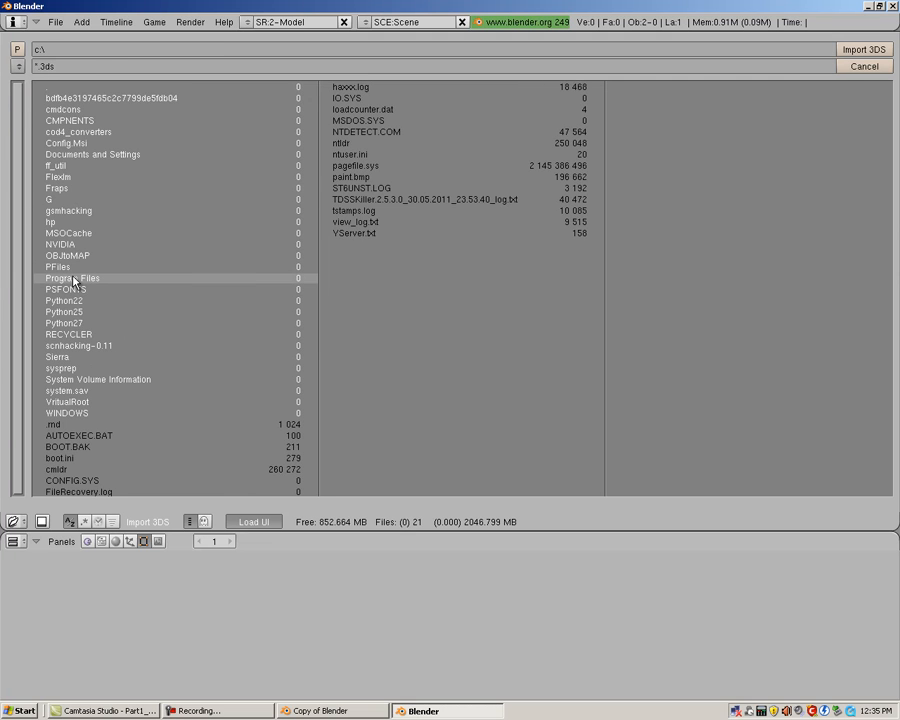
{"action": "double_click", "coordinate": [74, 276]}
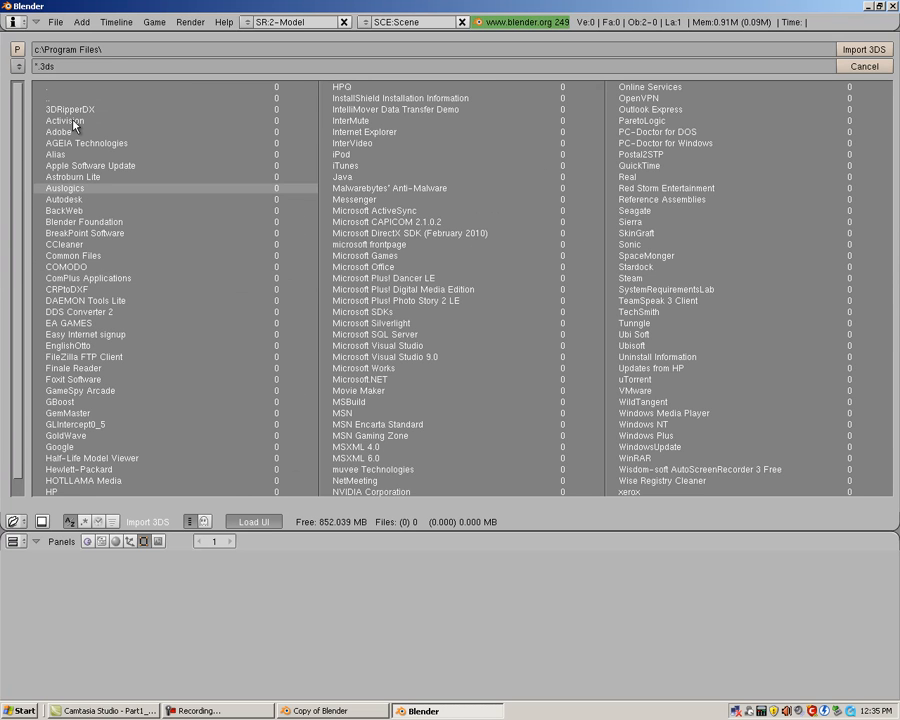
{"action": "double_click", "coordinate": [62, 120]}
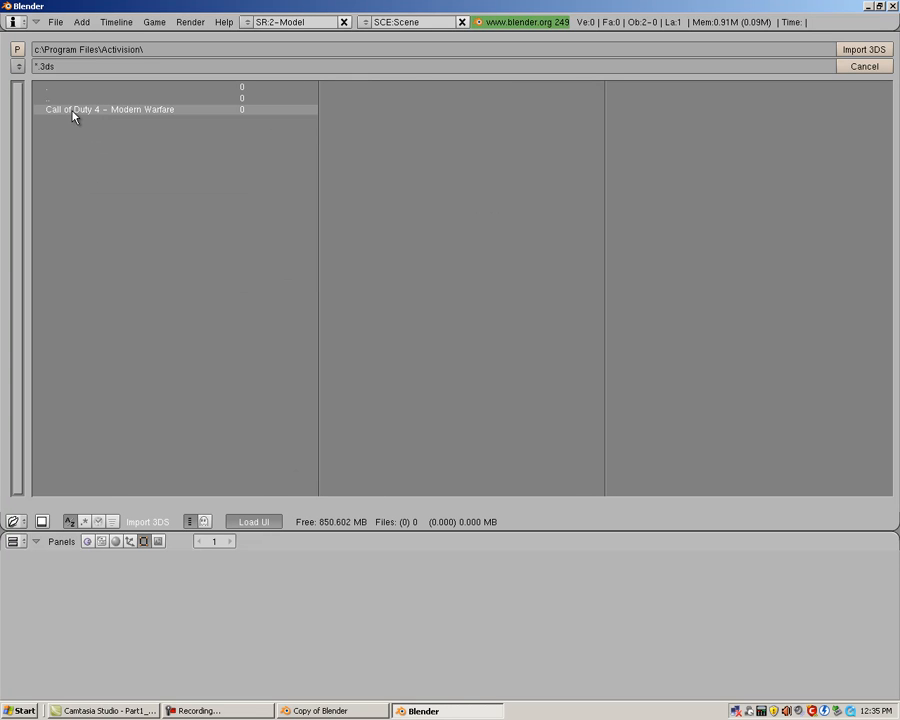
{"action": "double_click", "coordinate": [90, 112]}
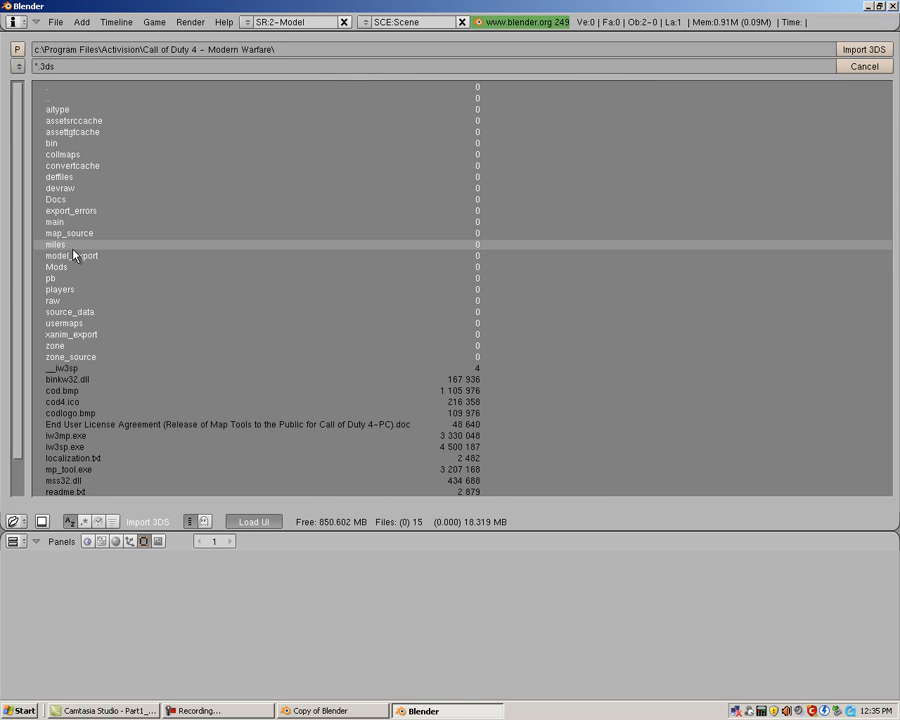
{"action": "mouse_move", "coordinate": [82, 260]}
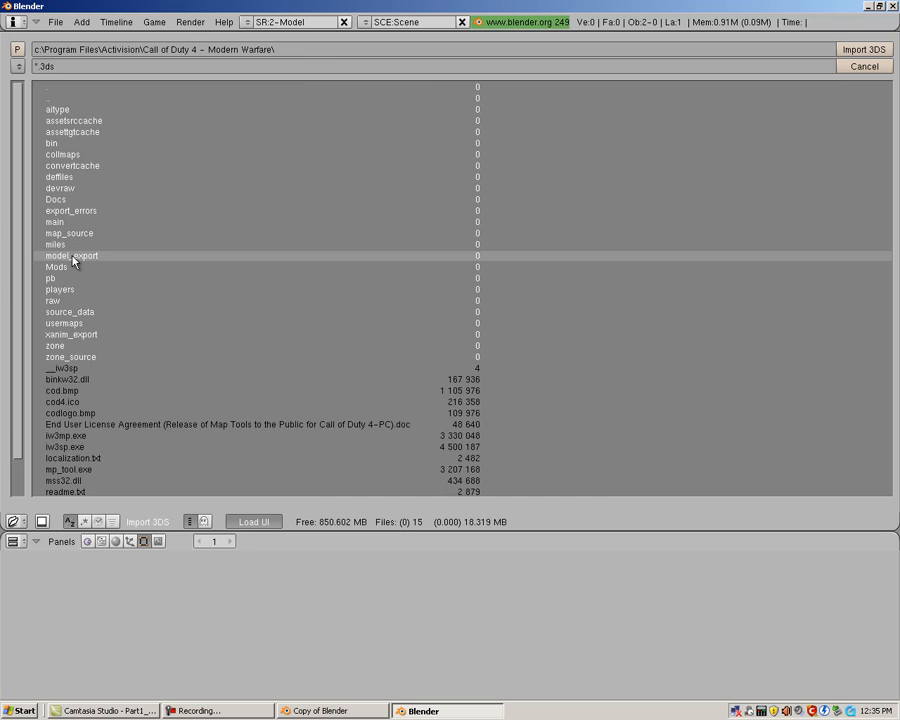
- Pick ironman.3ds from model_export\Iron_Man and import it into the scene
{"action": "double_click", "coordinate": [70, 256]}
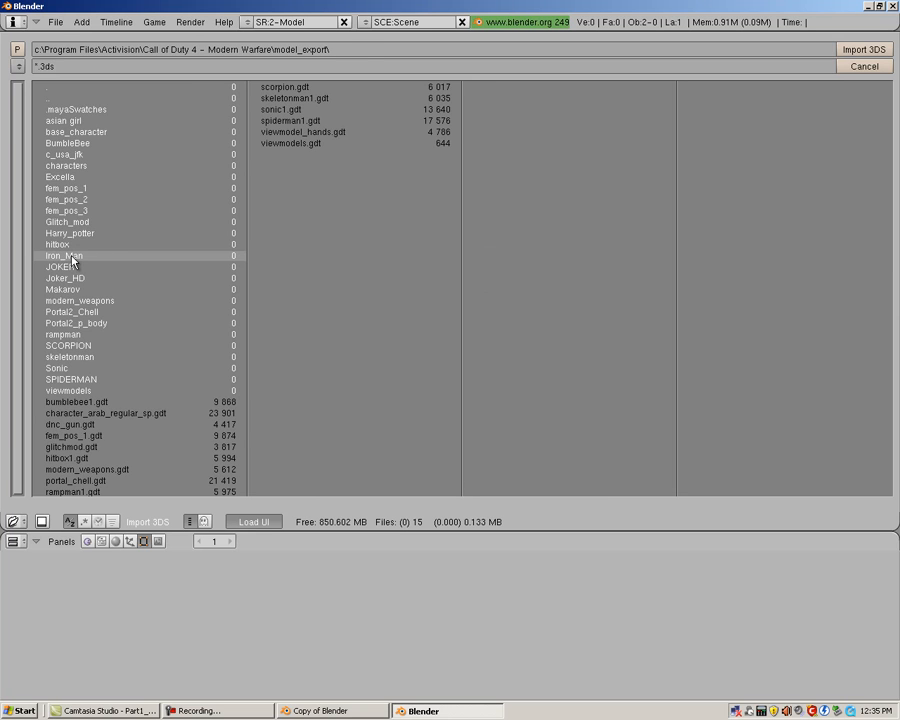
{"action": "double_click", "coordinate": [60, 264]}
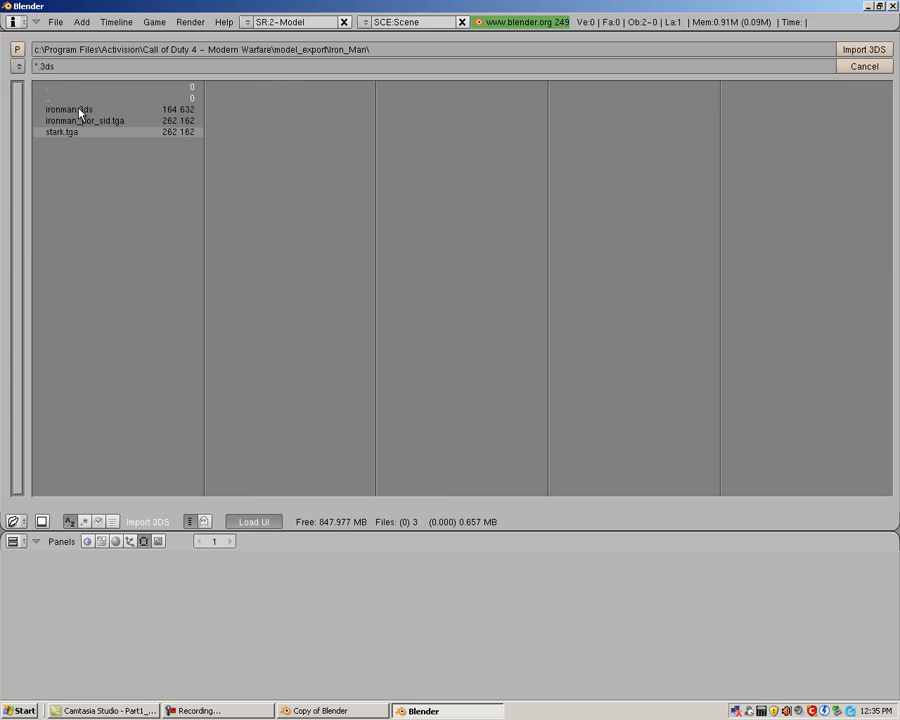
{"action": "left_click", "coordinate": [68, 110]}
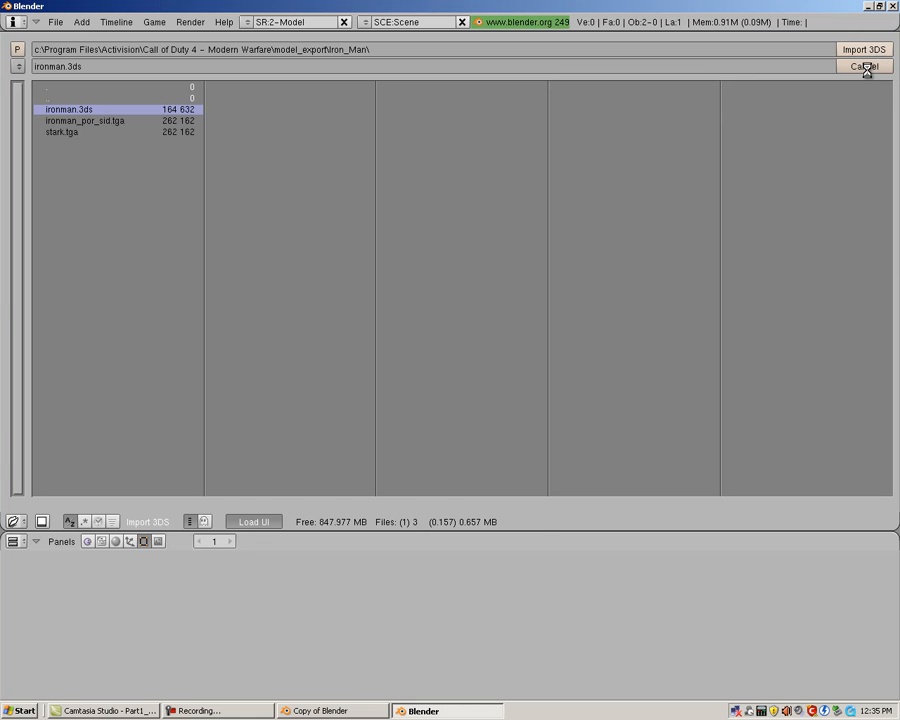
{"action": "left_click", "coordinate": [862, 50]}
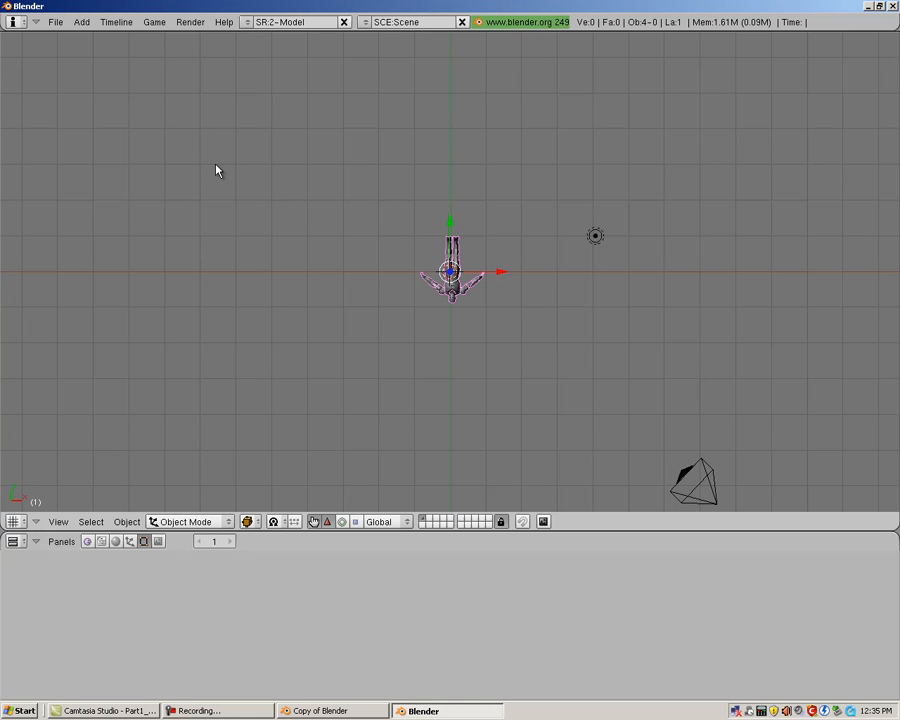
- Export the model as ironman.obj (Wavefront OBJ) into the Iron_Man folder
{"action": "left_click", "coordinate": [62, 20]}
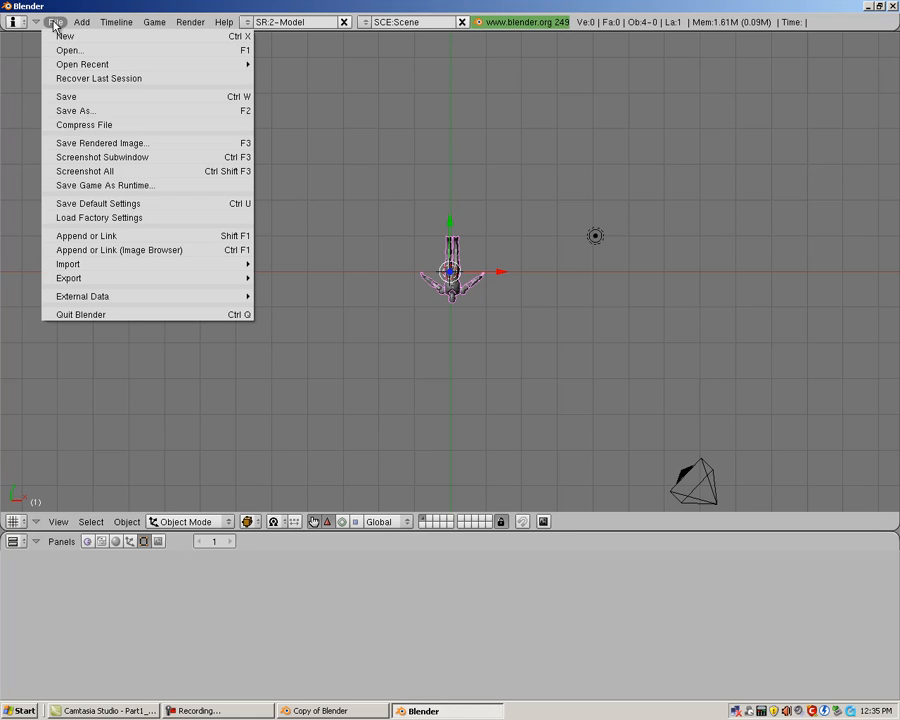
{"action": "mouse_move", "coordinate": [68, 278]}
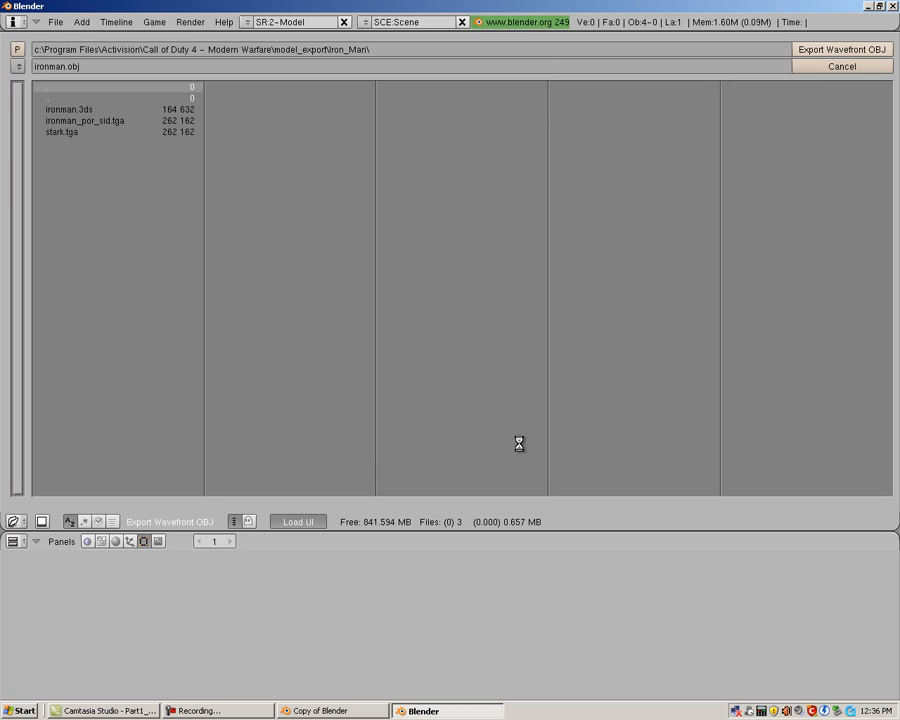
{"action": "left_click", "coordinate": [840, 50]}
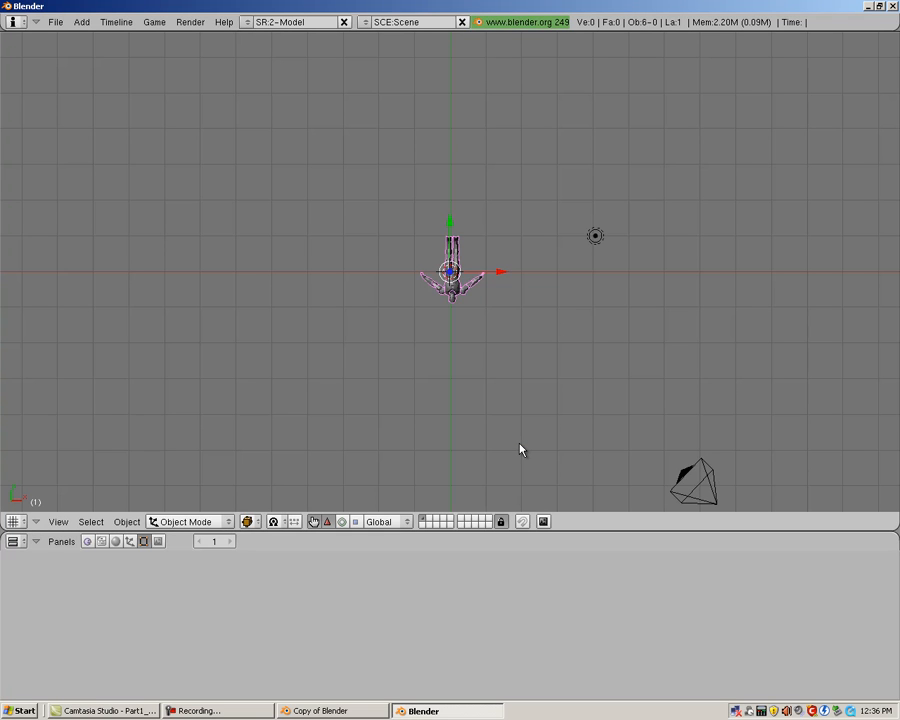